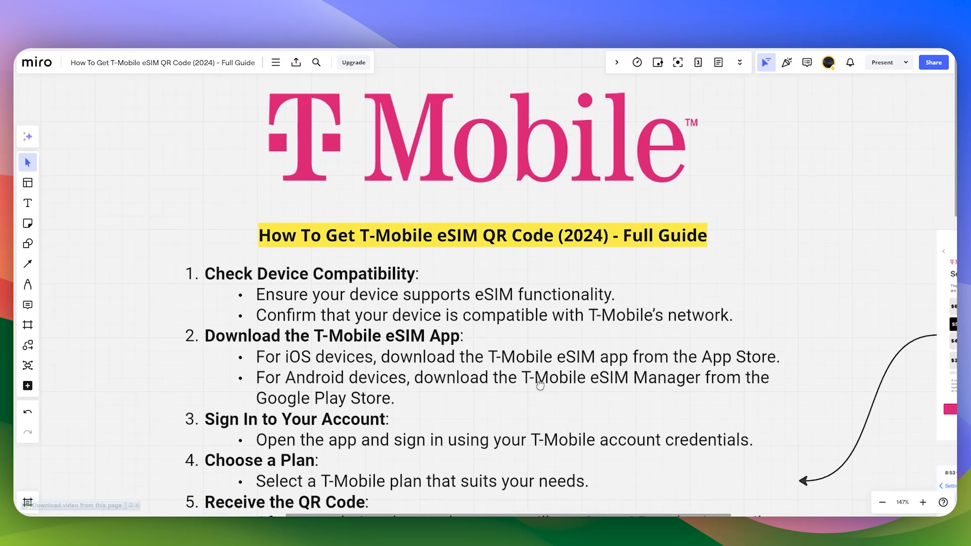
scroll(down, 3)
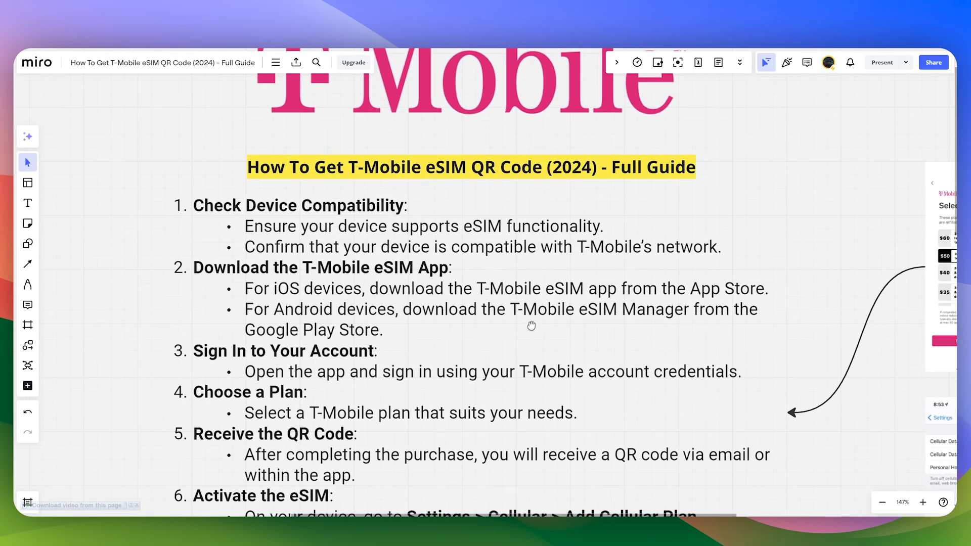
scroll(up, 3)
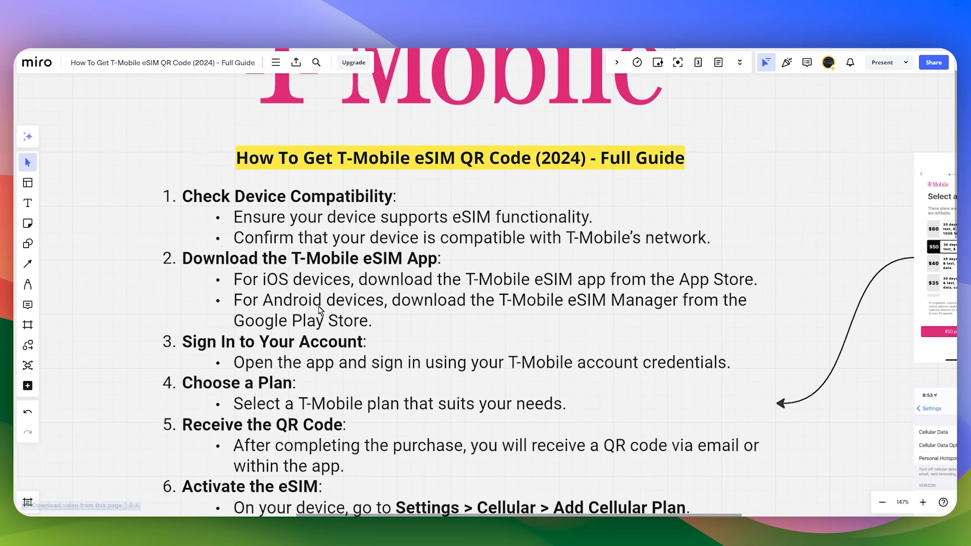
scroll(down, 3)
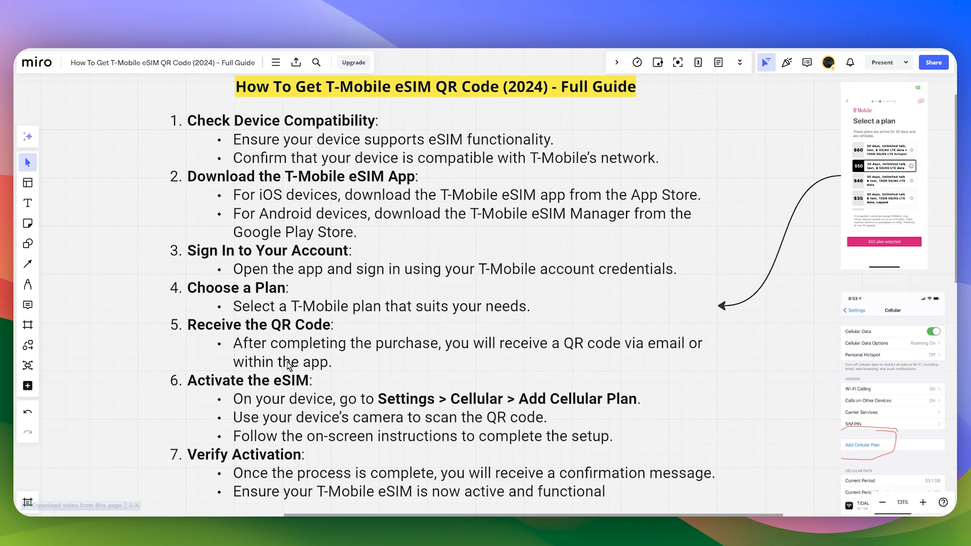
mouse_move(274, 429)
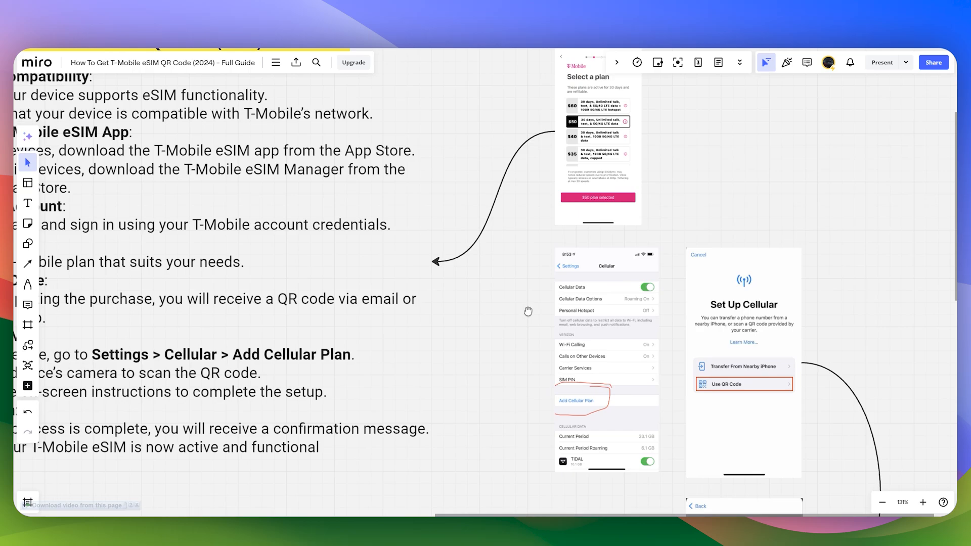
mouse_move(527, 316)
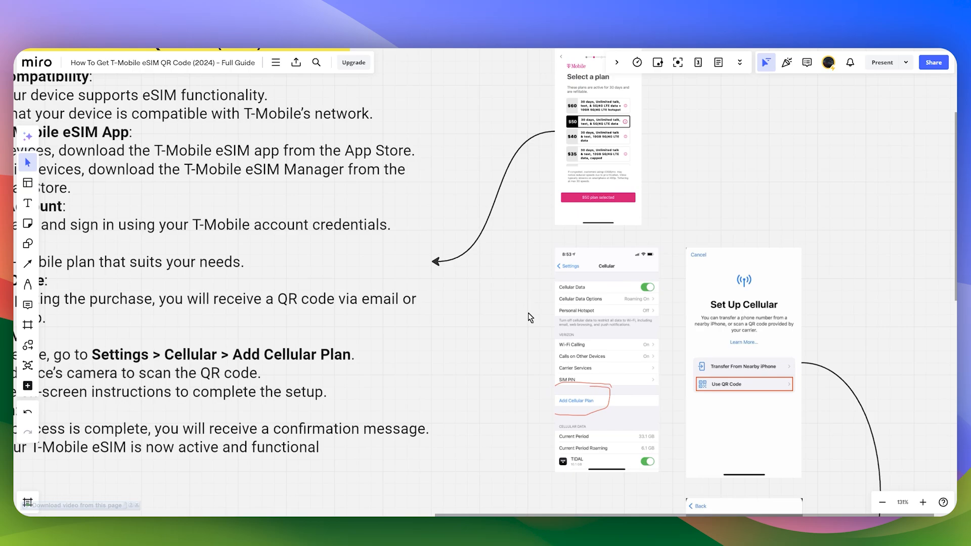
mouse_move(539, 442)
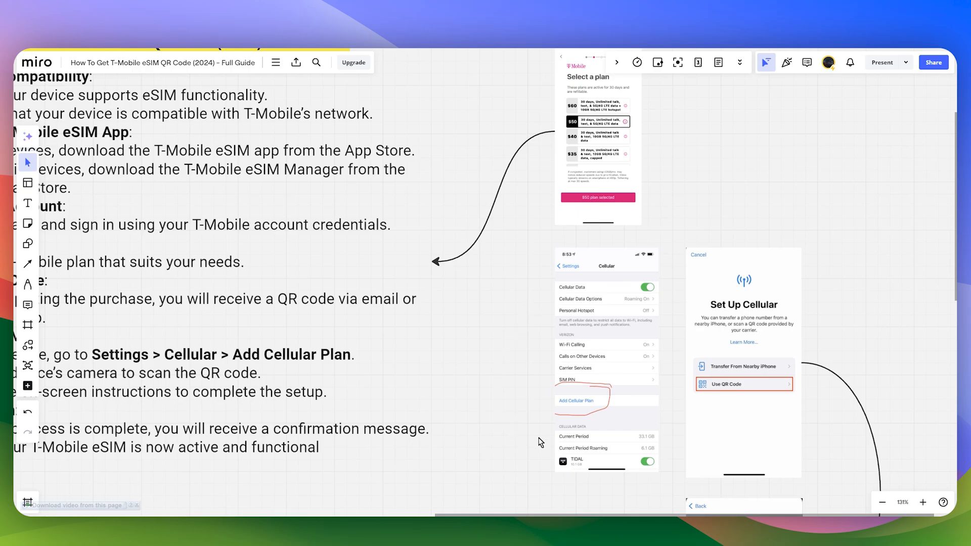
scroll(down, 3)
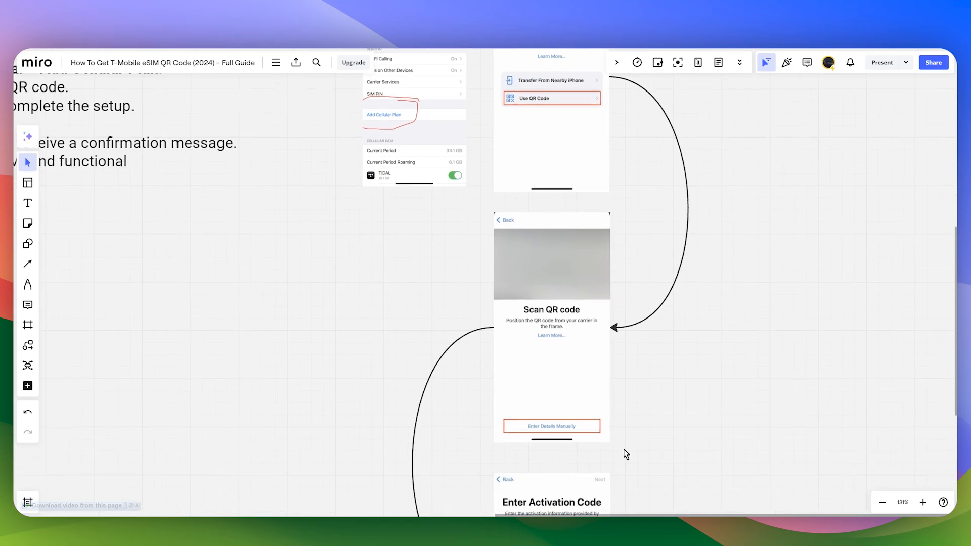